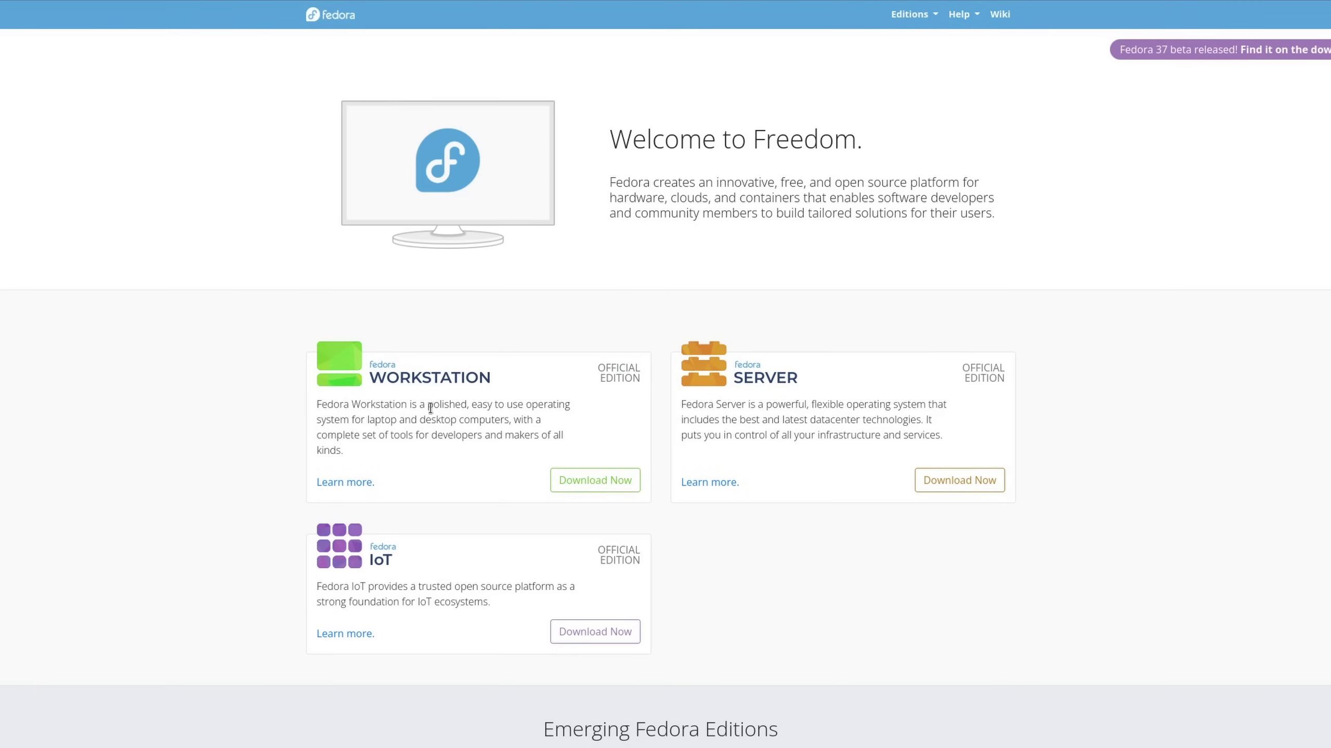
- Go from the Fedora CoreOS page to the Raspberry Pi 4 change proposal and scroll through it
click(594, 479)
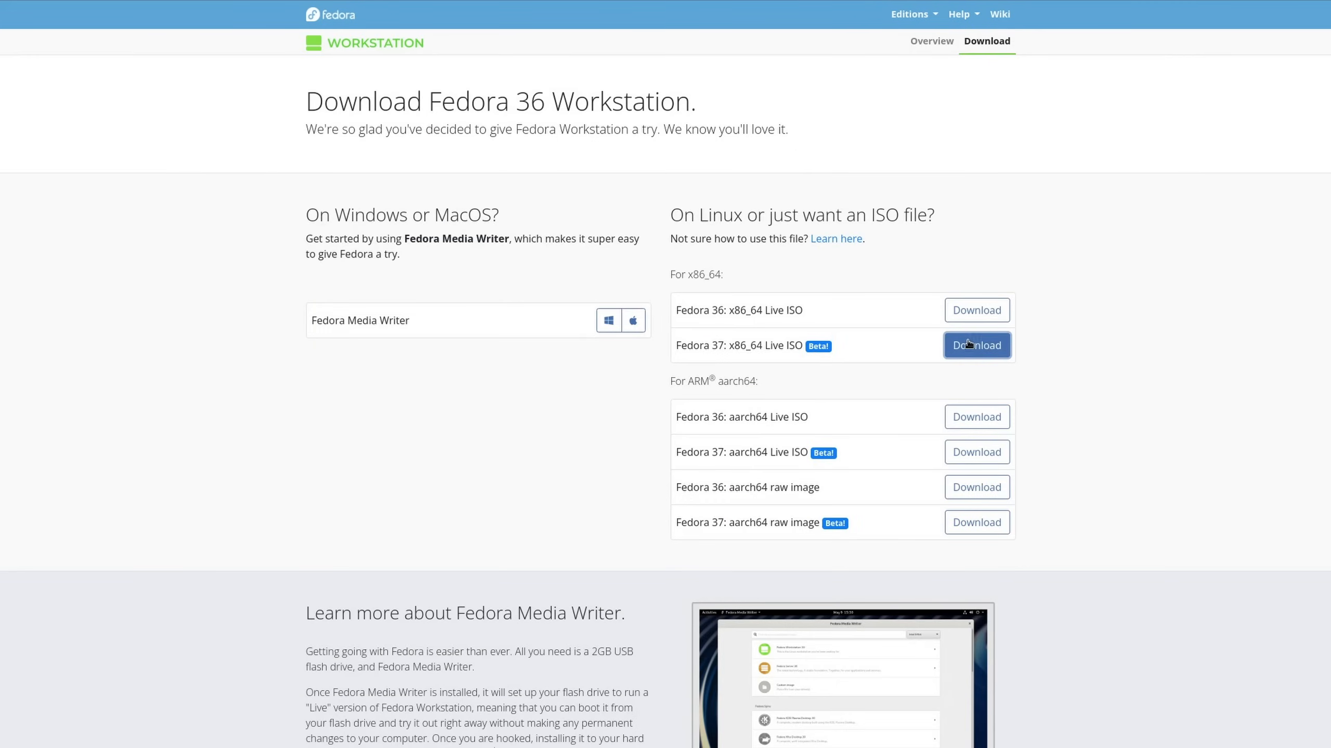
mouse_move(908, 294)
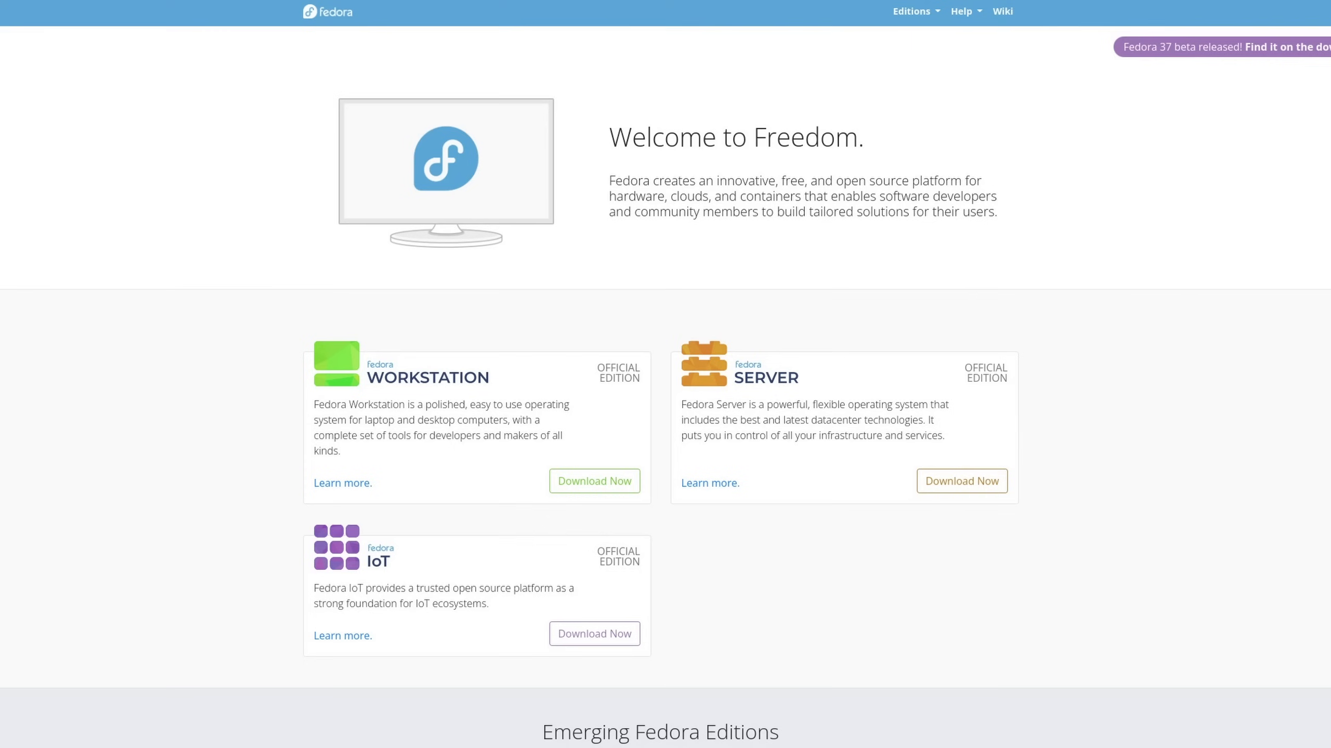
scroll(down, 3)
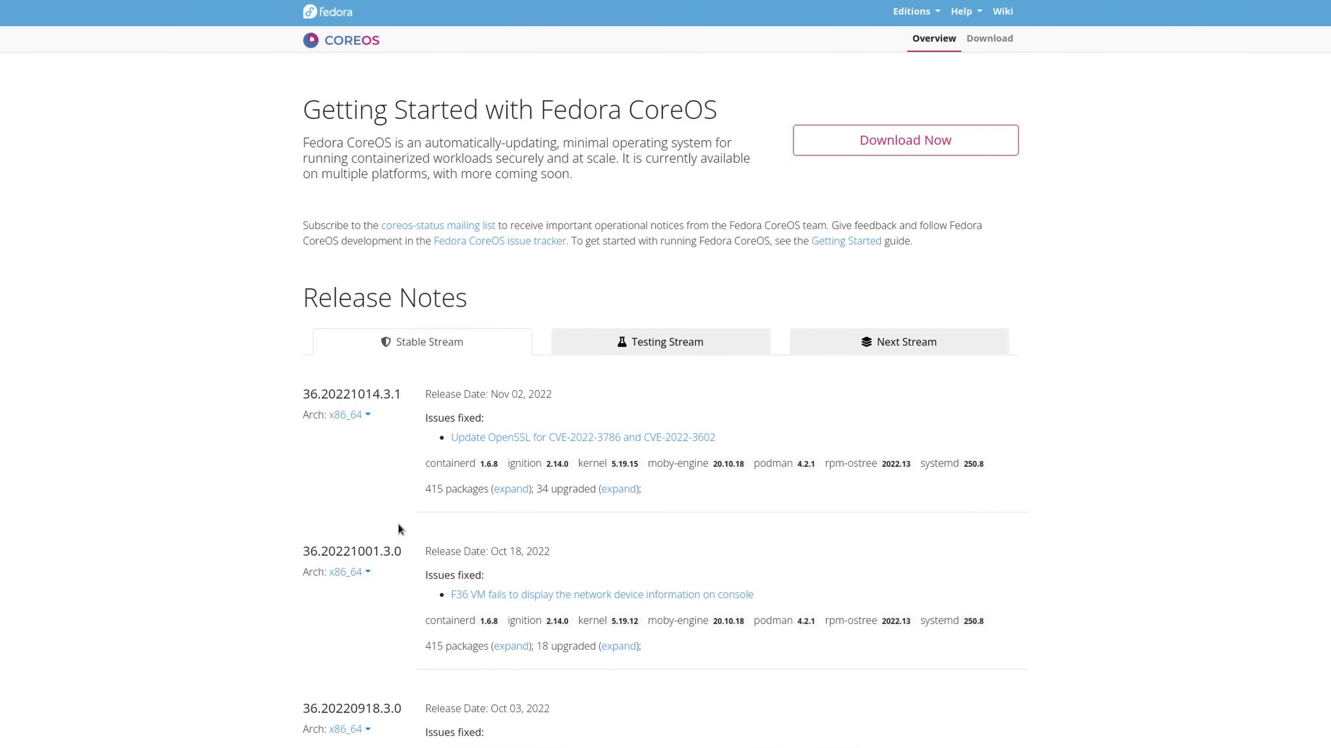
mouse_move(579, 244)
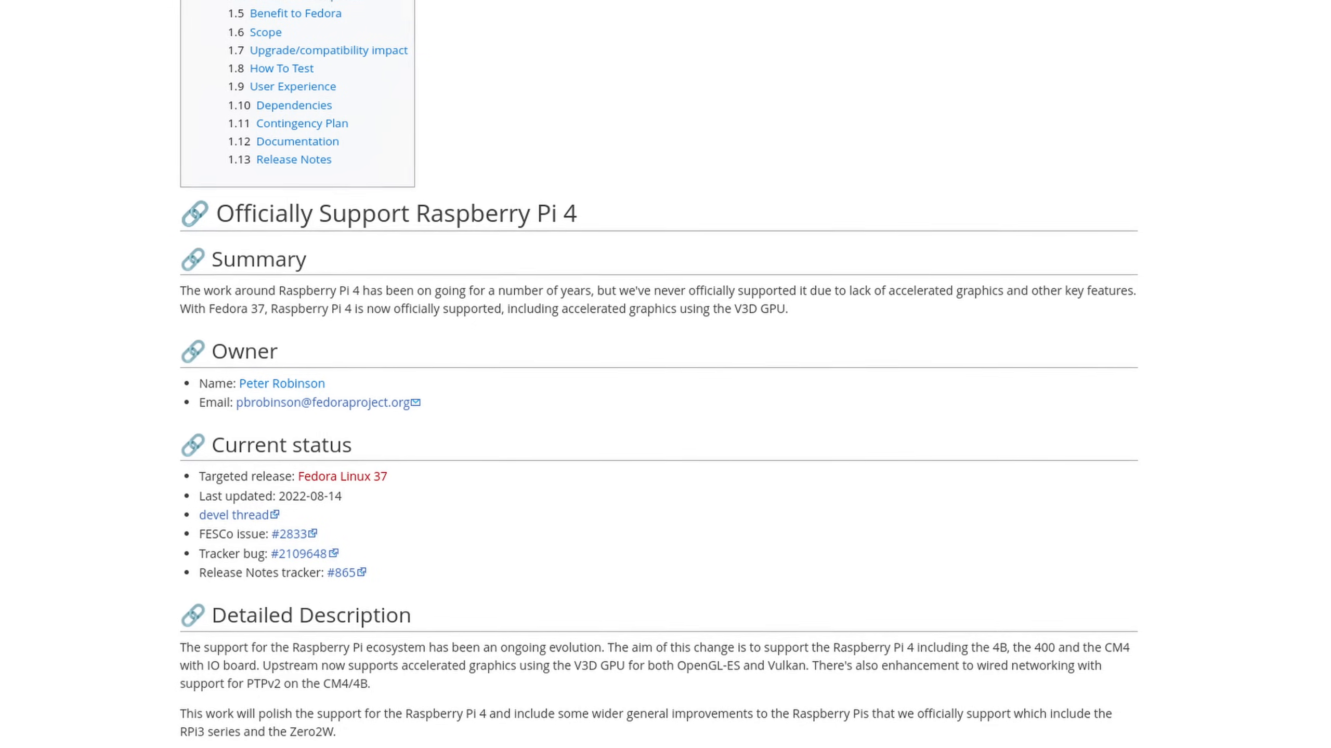
scroll(down, 3)
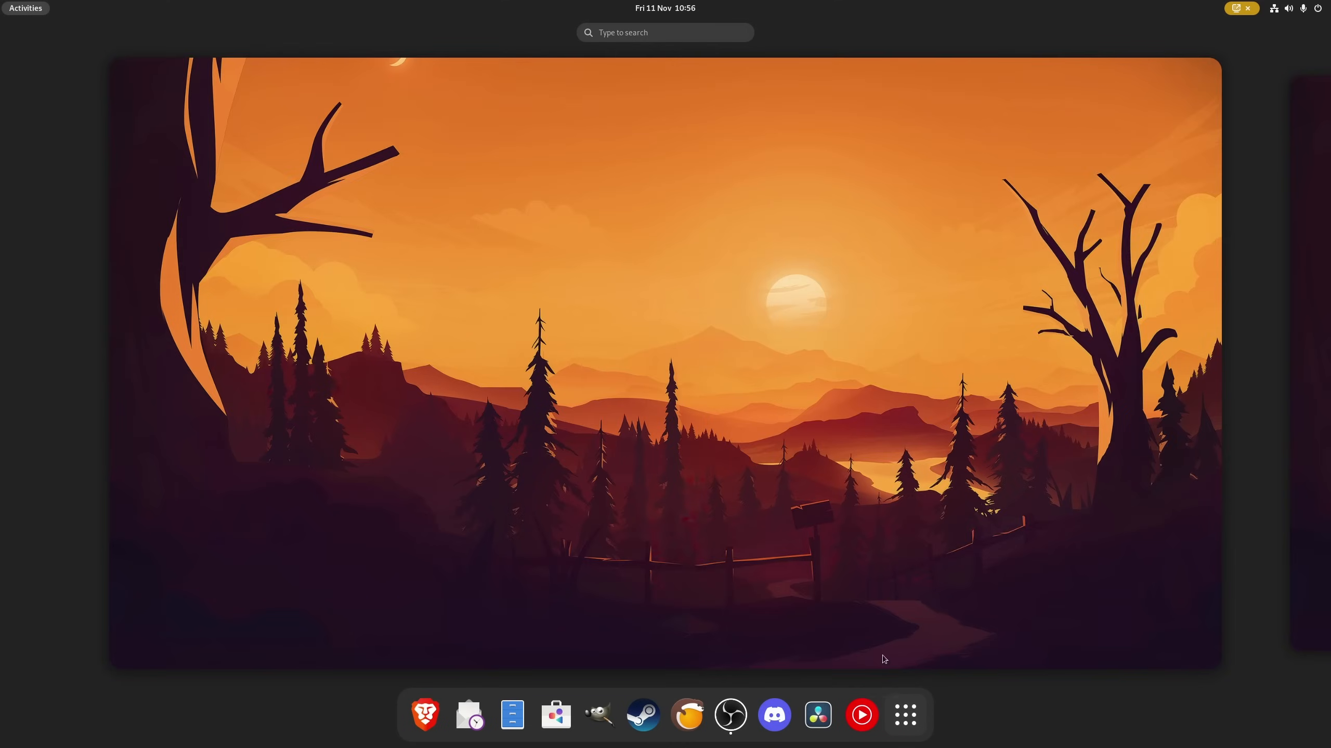
- Enlarge the screenshot selection over the trees, then expand the quick settings sound output list
click(1294, 8)
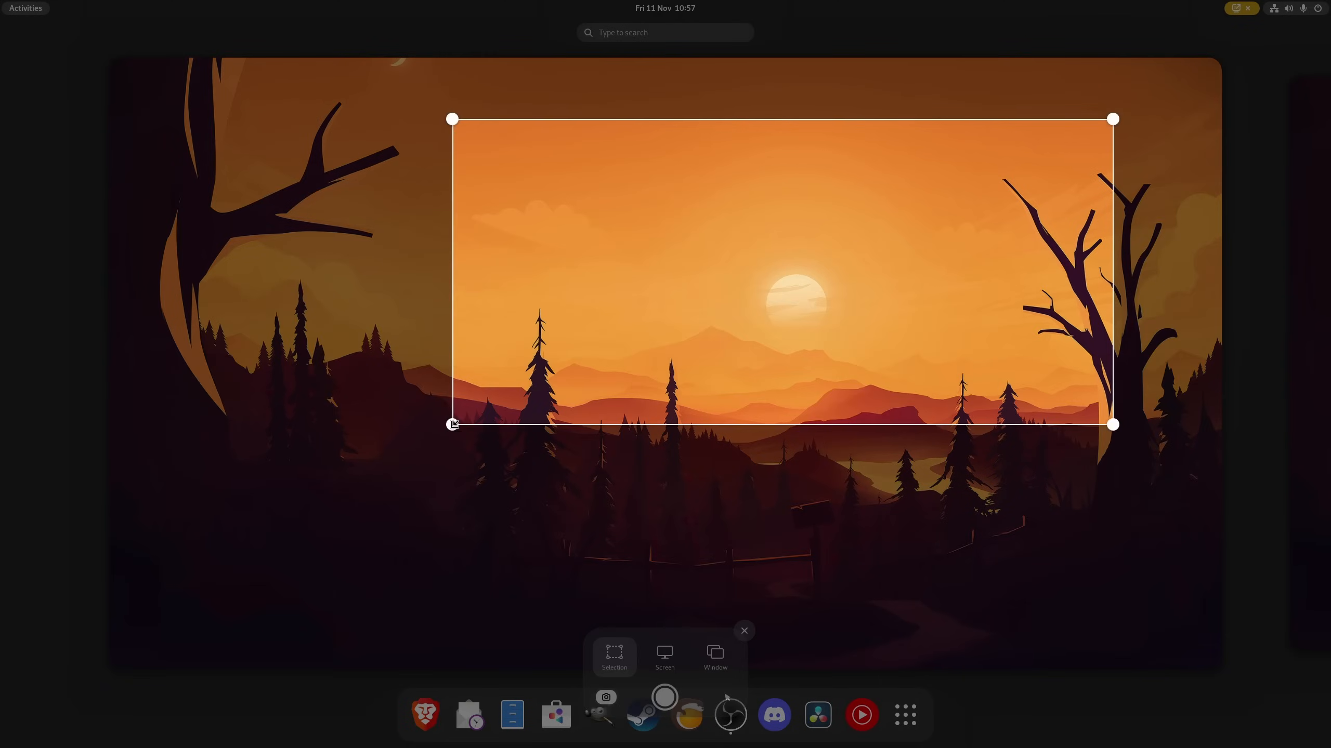
drag(452, 424, 507, 664)
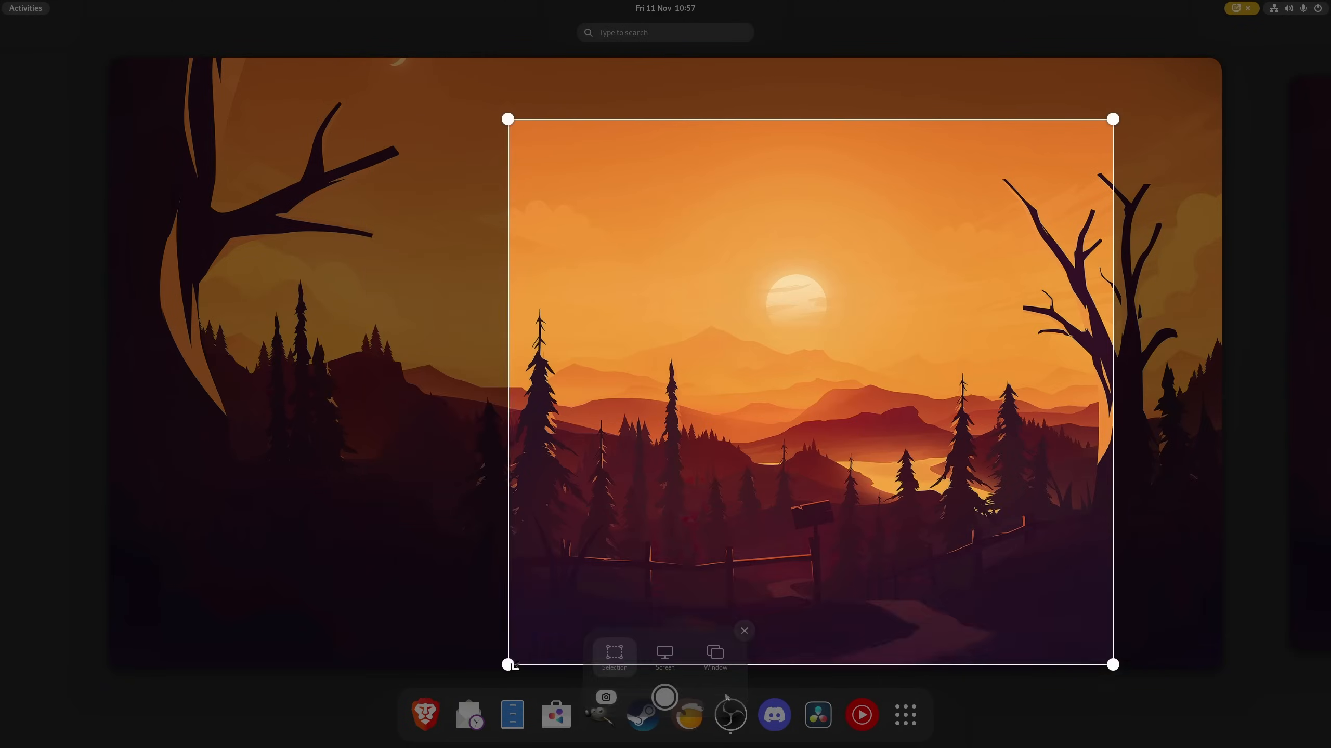
click(1273, 8)
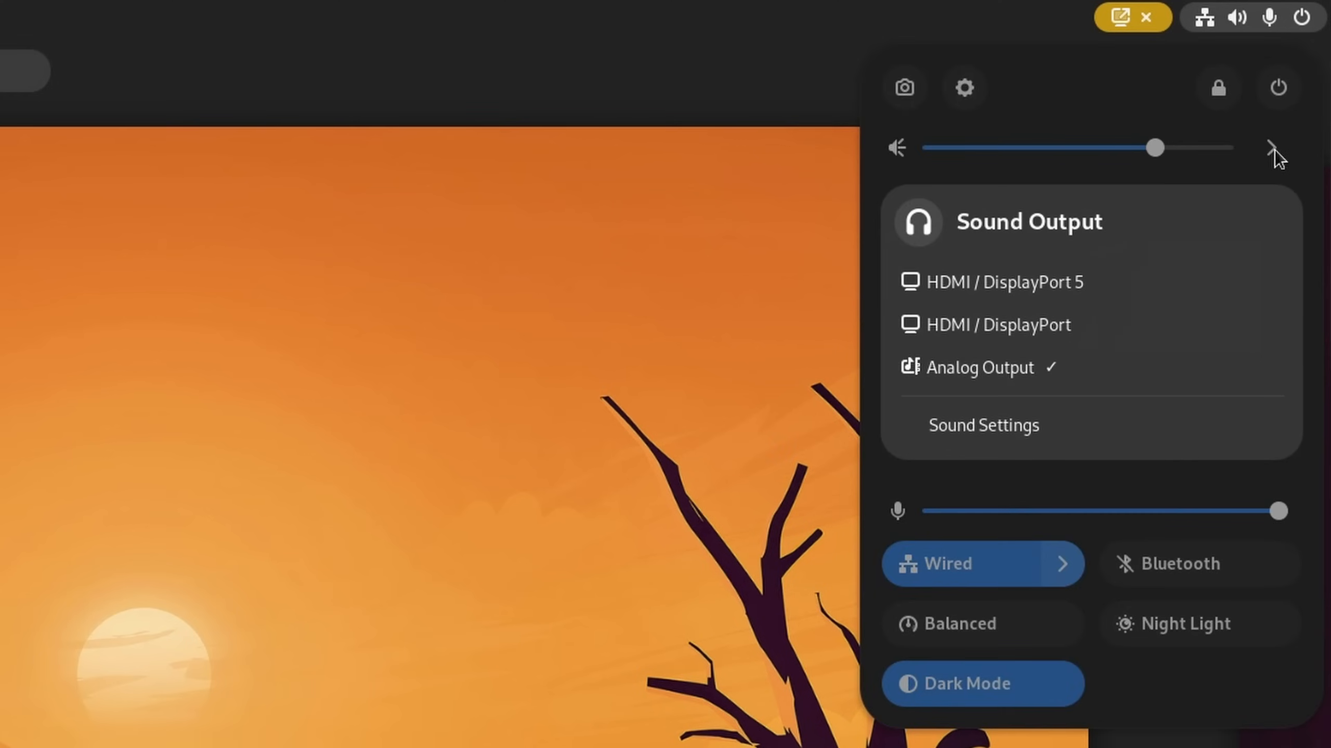
mouse_move(1069, 325)
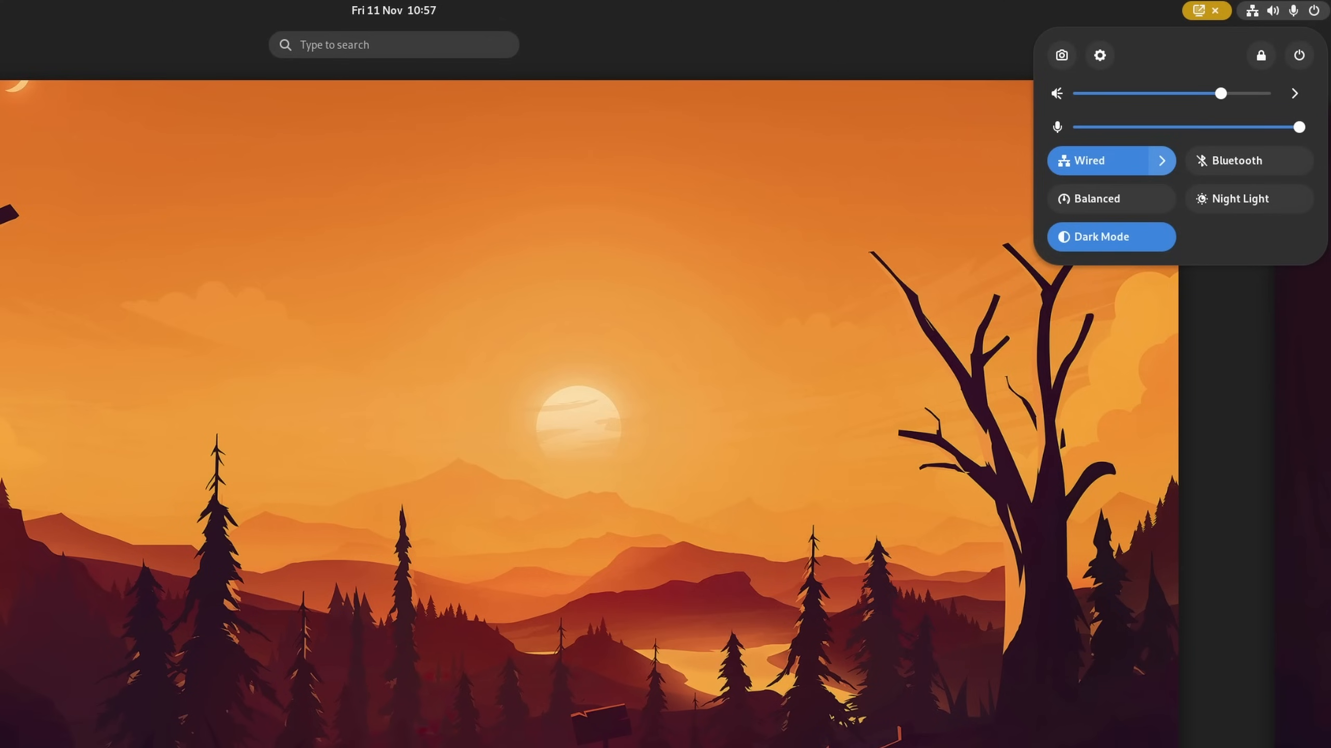
mouse_move(1243, 141)
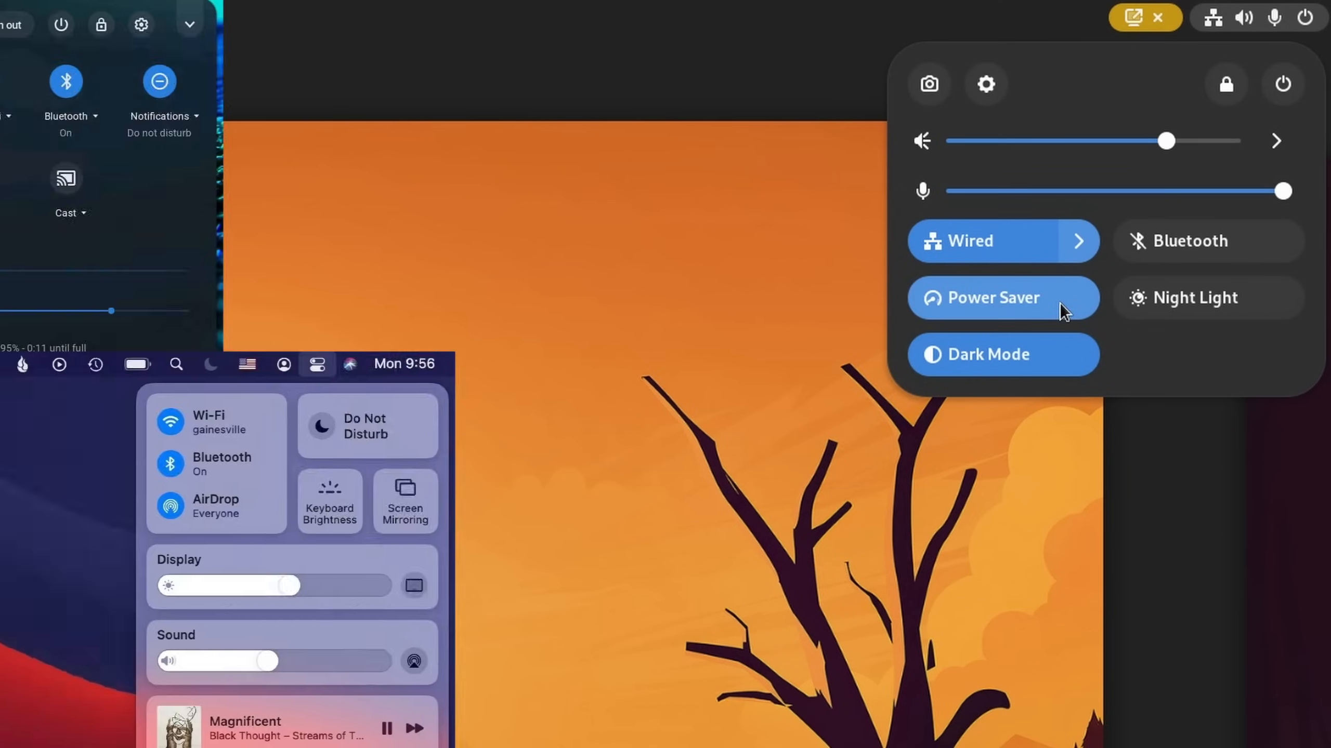
click(1001, 298)
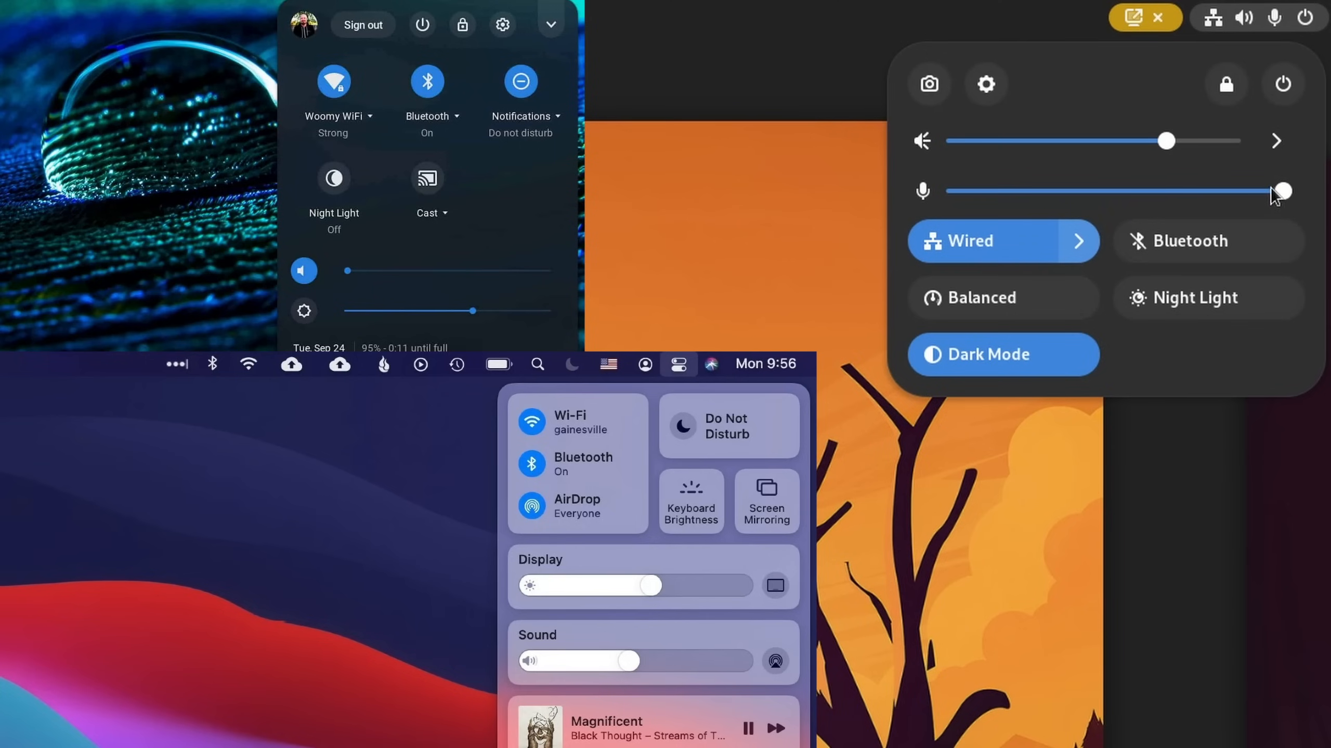
mouse_move(1248, 210)
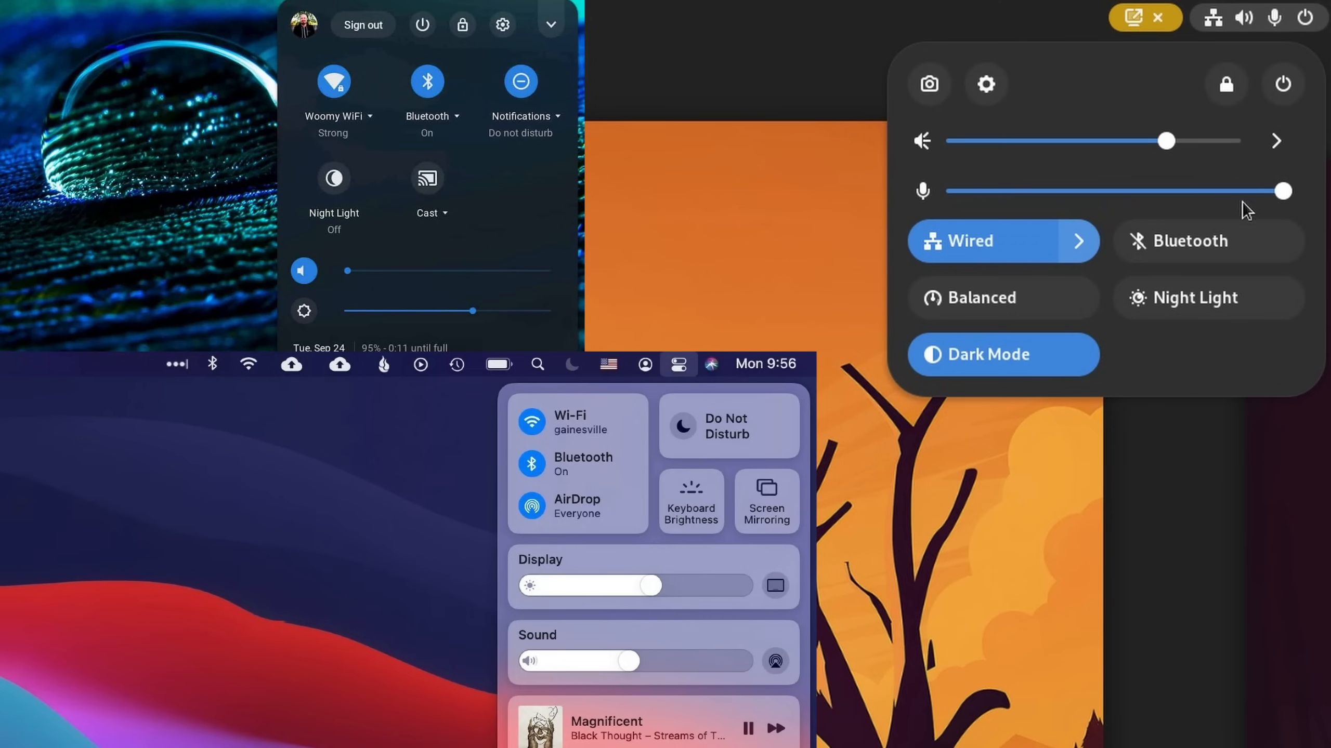
mouse_move(1208, 204)
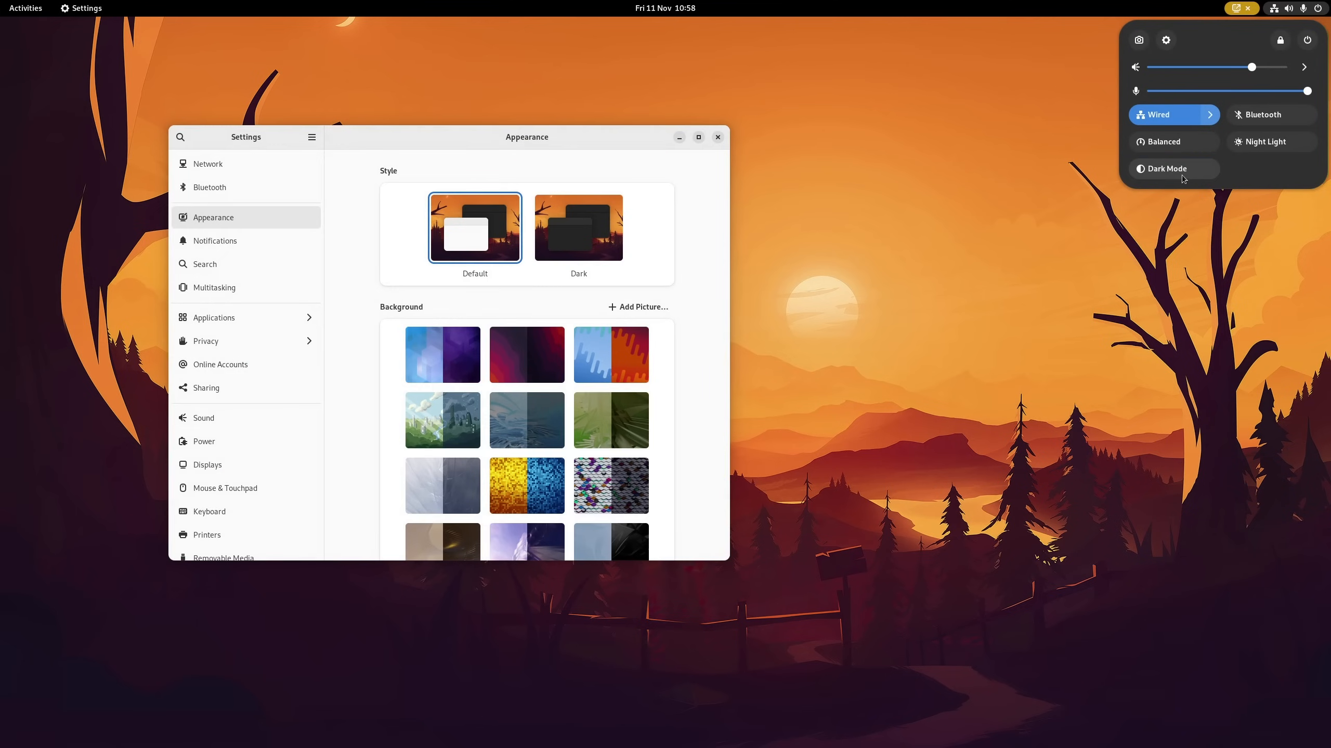
click(1173, 168)
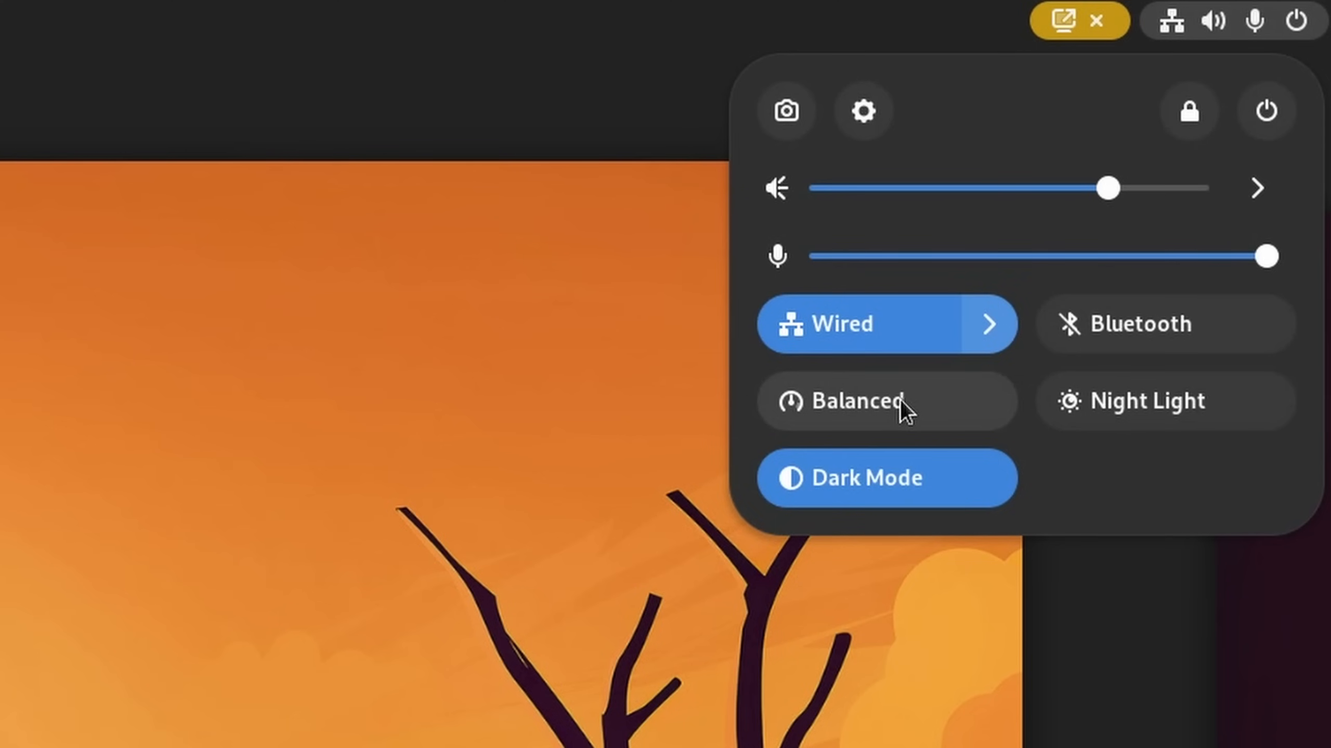
drag(1265, 255, 1133, 256)
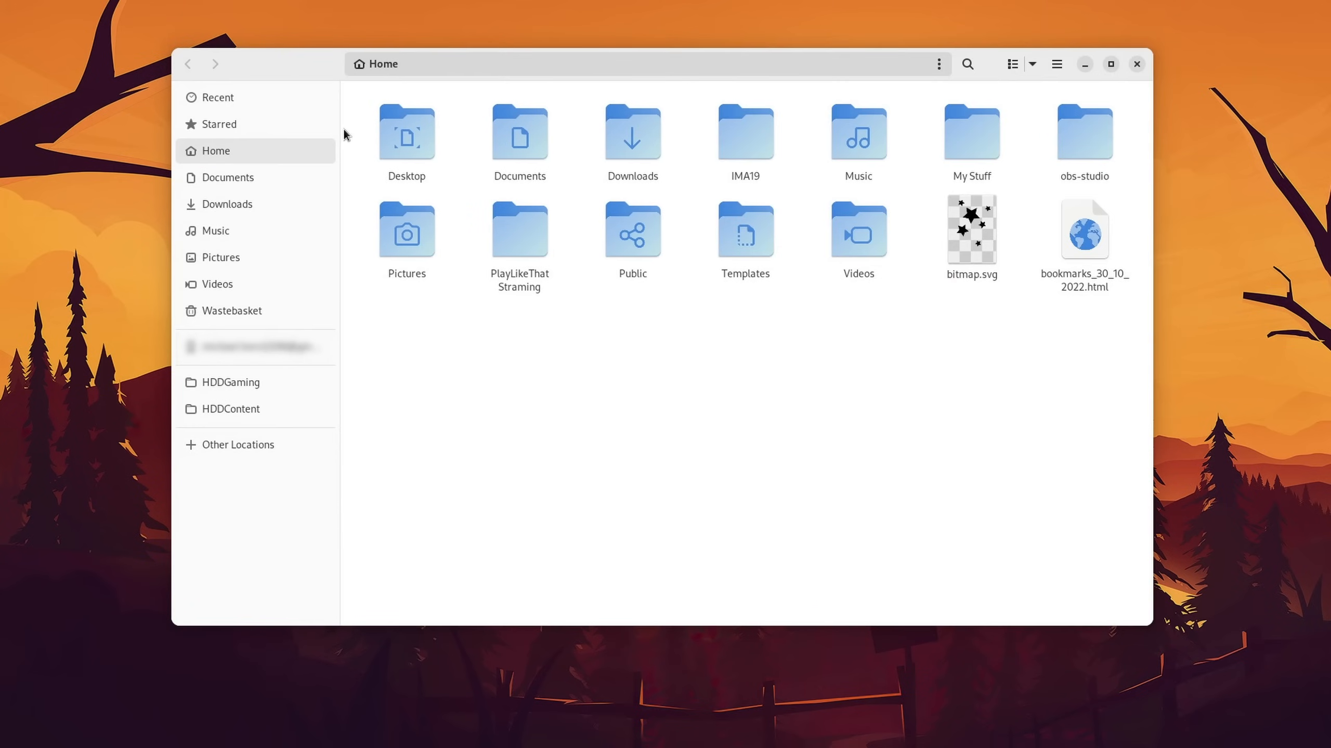
- Permanently empty the Wastebasket, then drag the Home folder window across the desktop
click(232, 310)
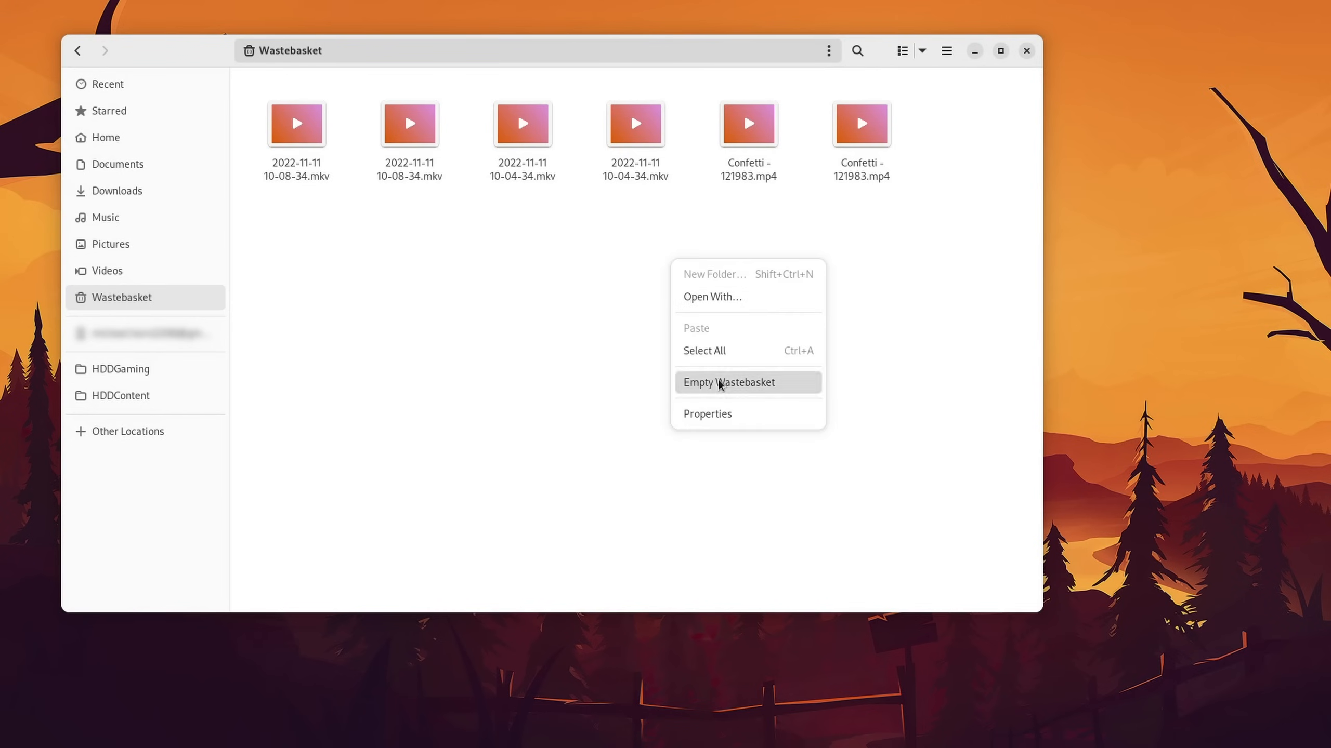
click(728, 382)
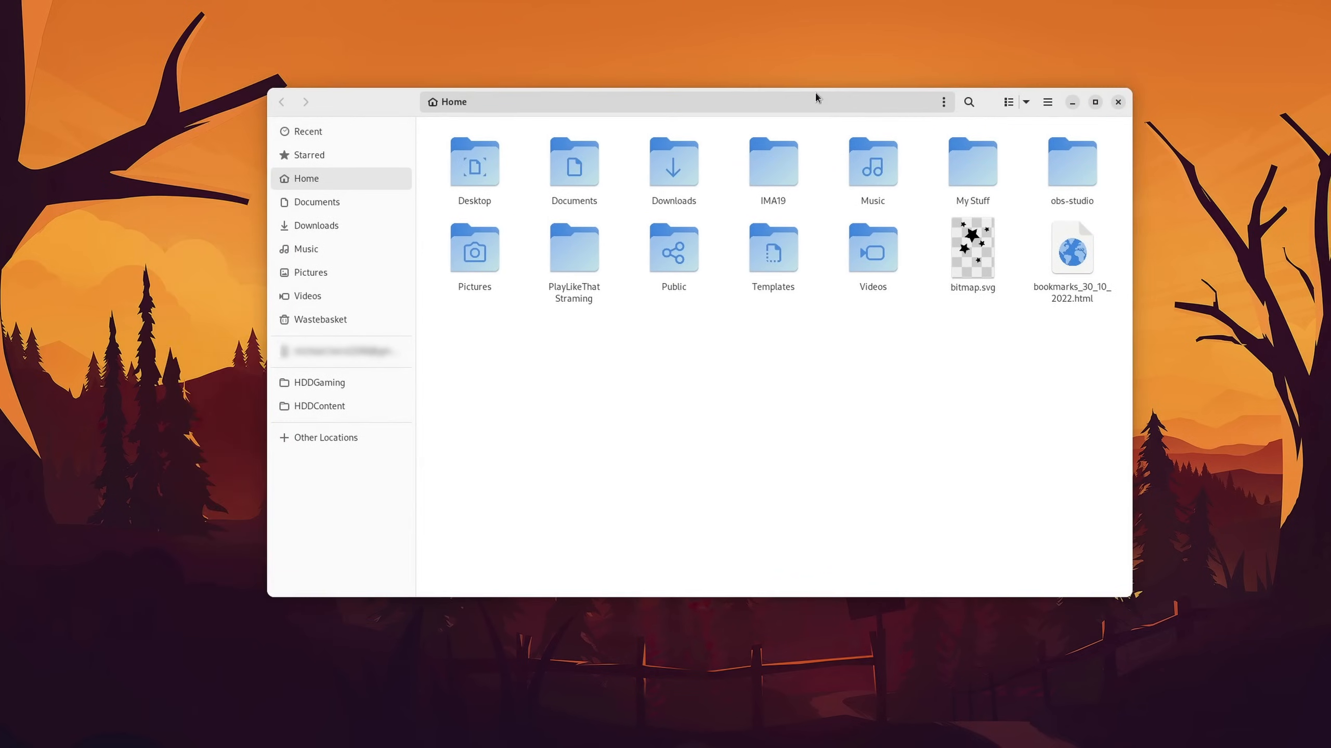
drag(814, 102, 457, 108)
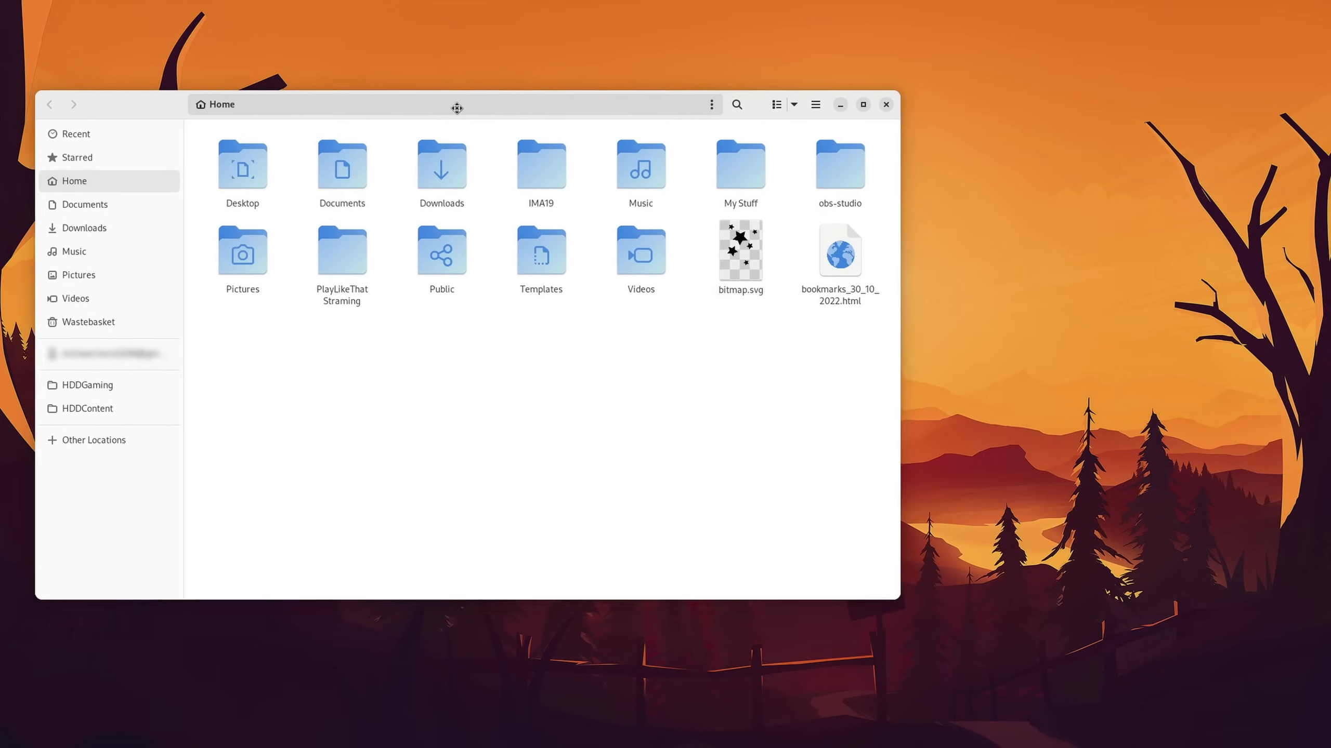
drag(456, 104, 395, 105)
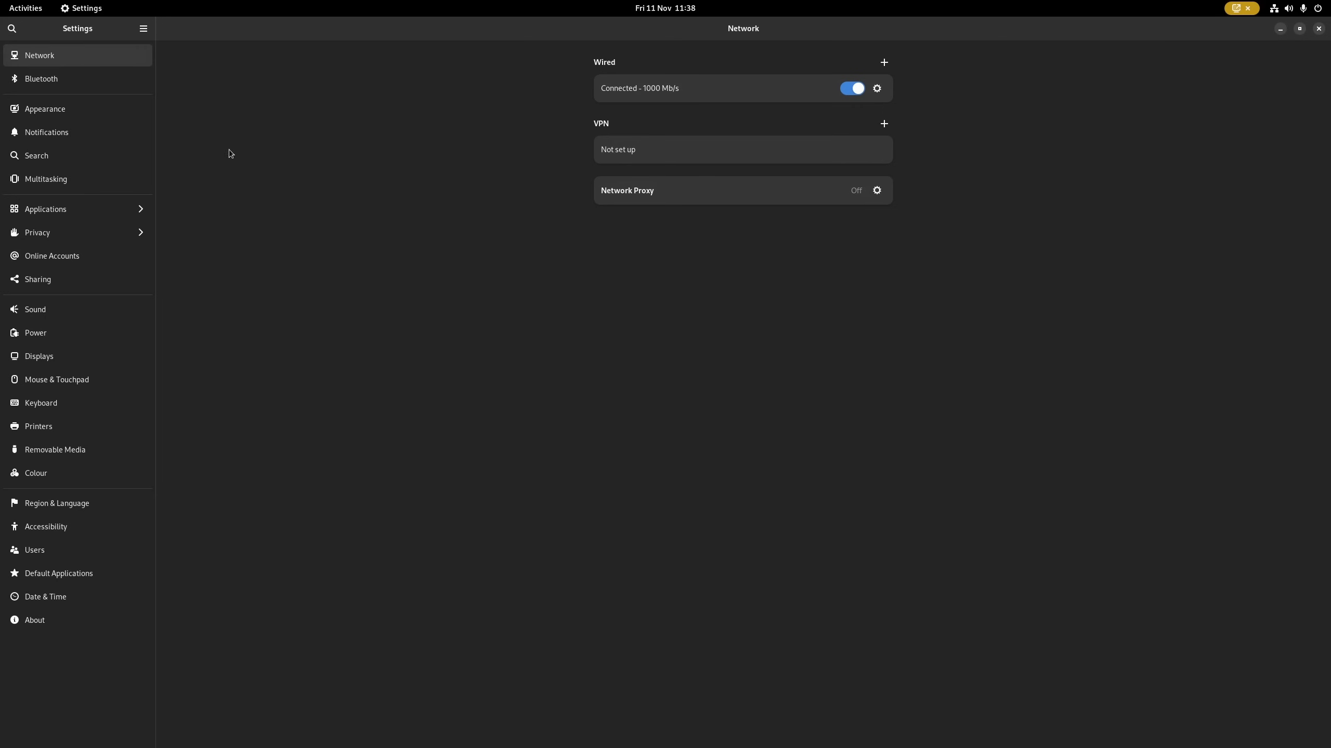
- Under Privacy, open Device Security's Security Level checks and expand the UEFI Platform Key row
click(36, 232)
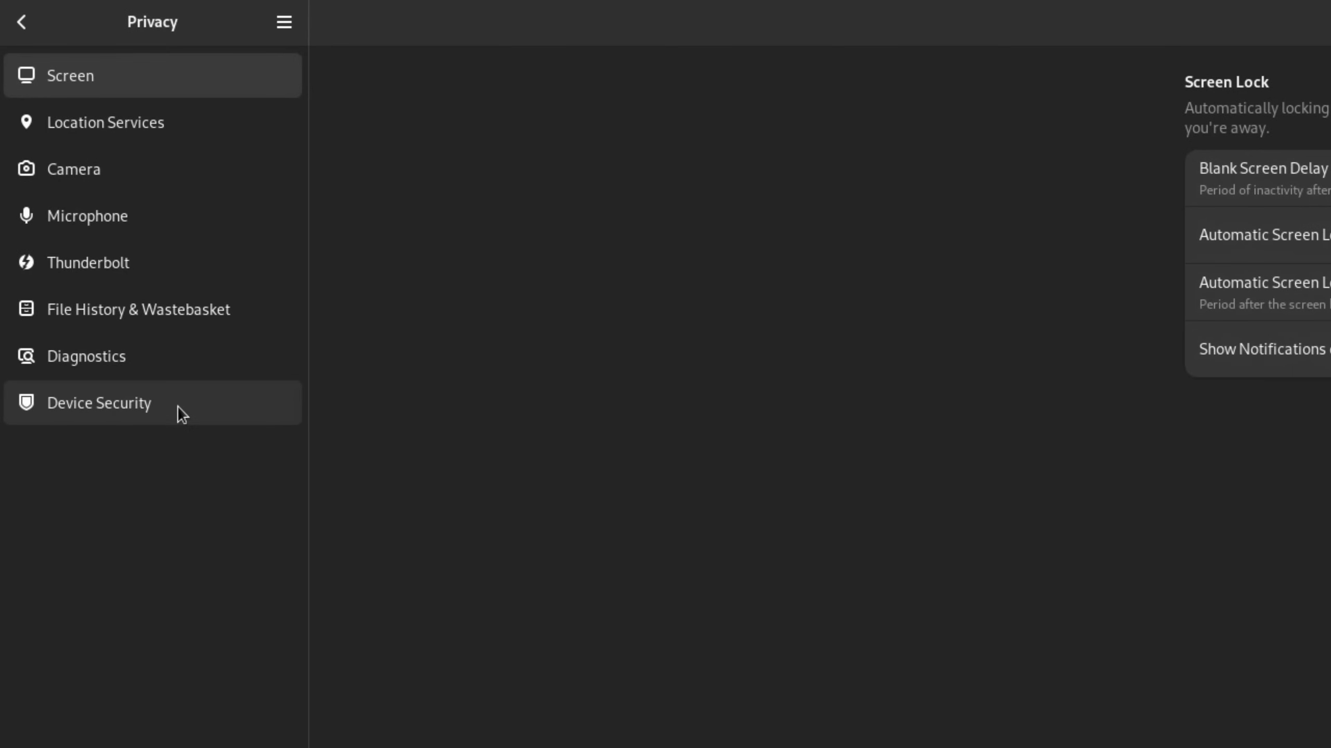
click(98, 402)
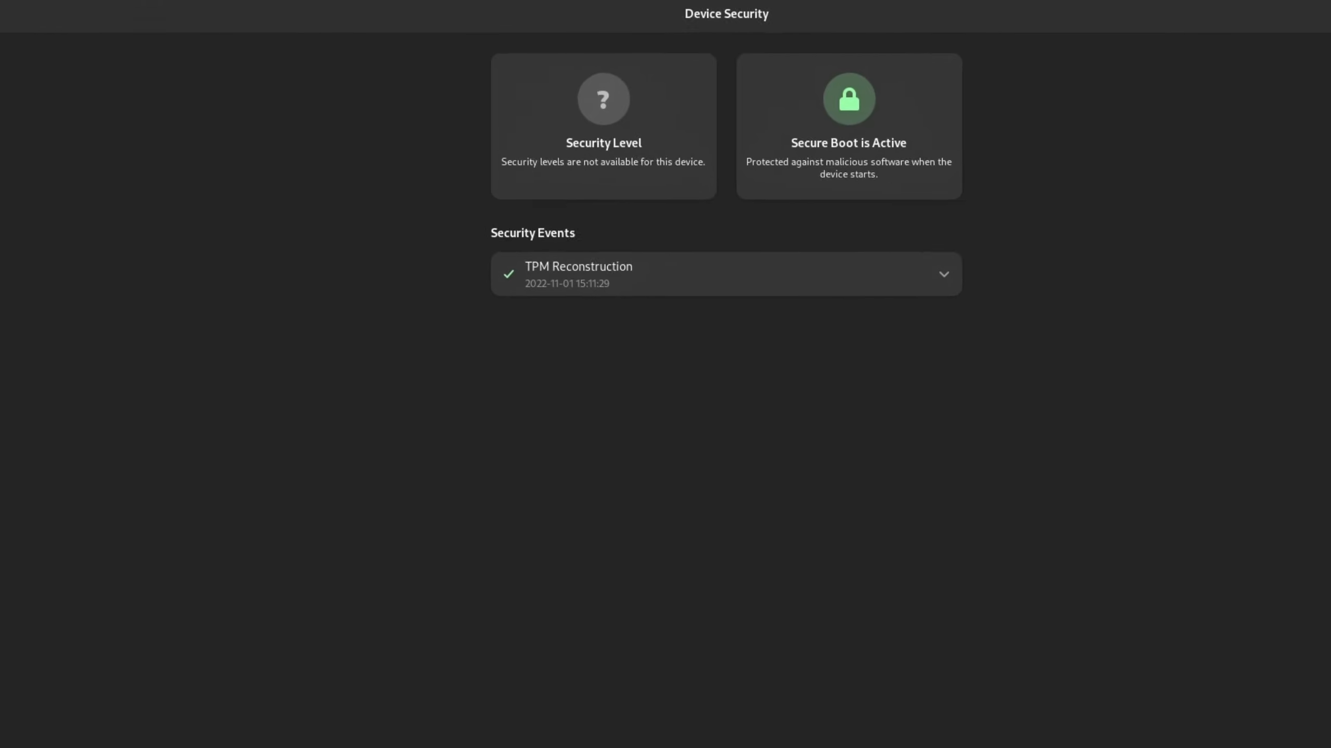
click(846, 126)
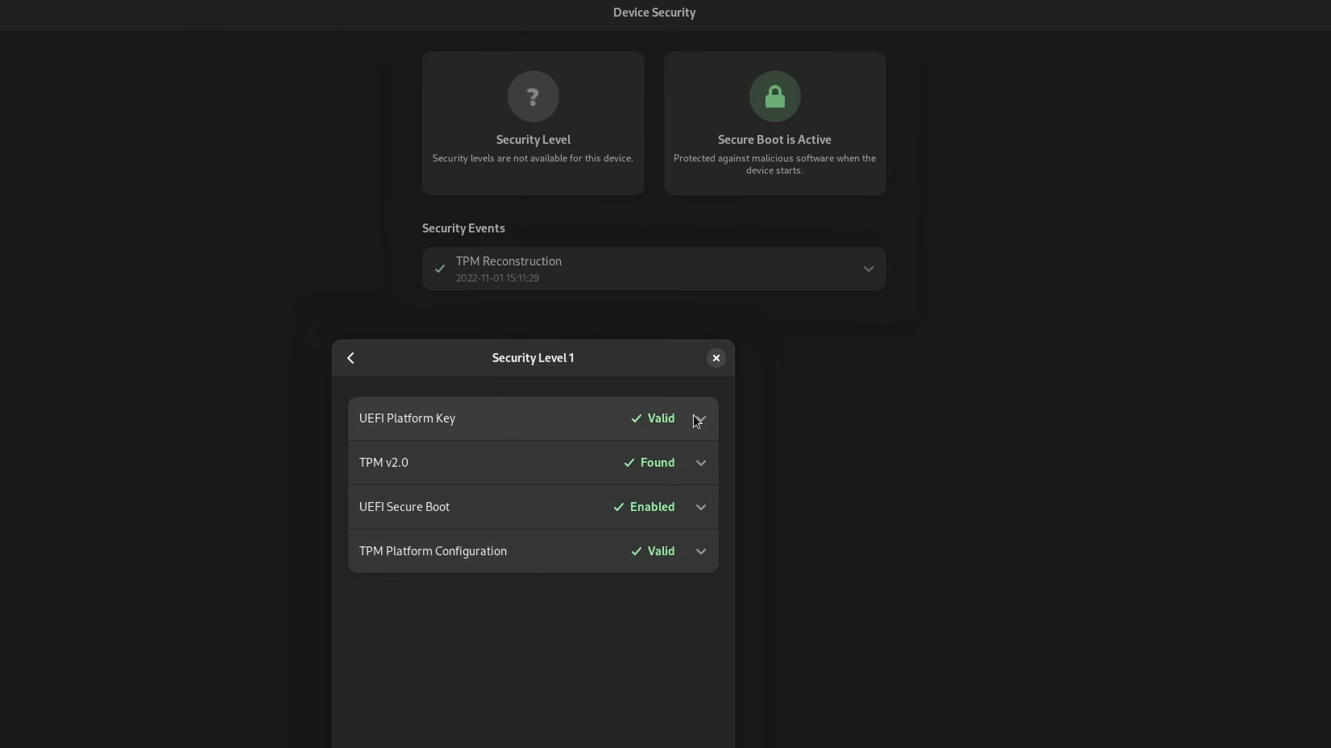
click(699, 463)
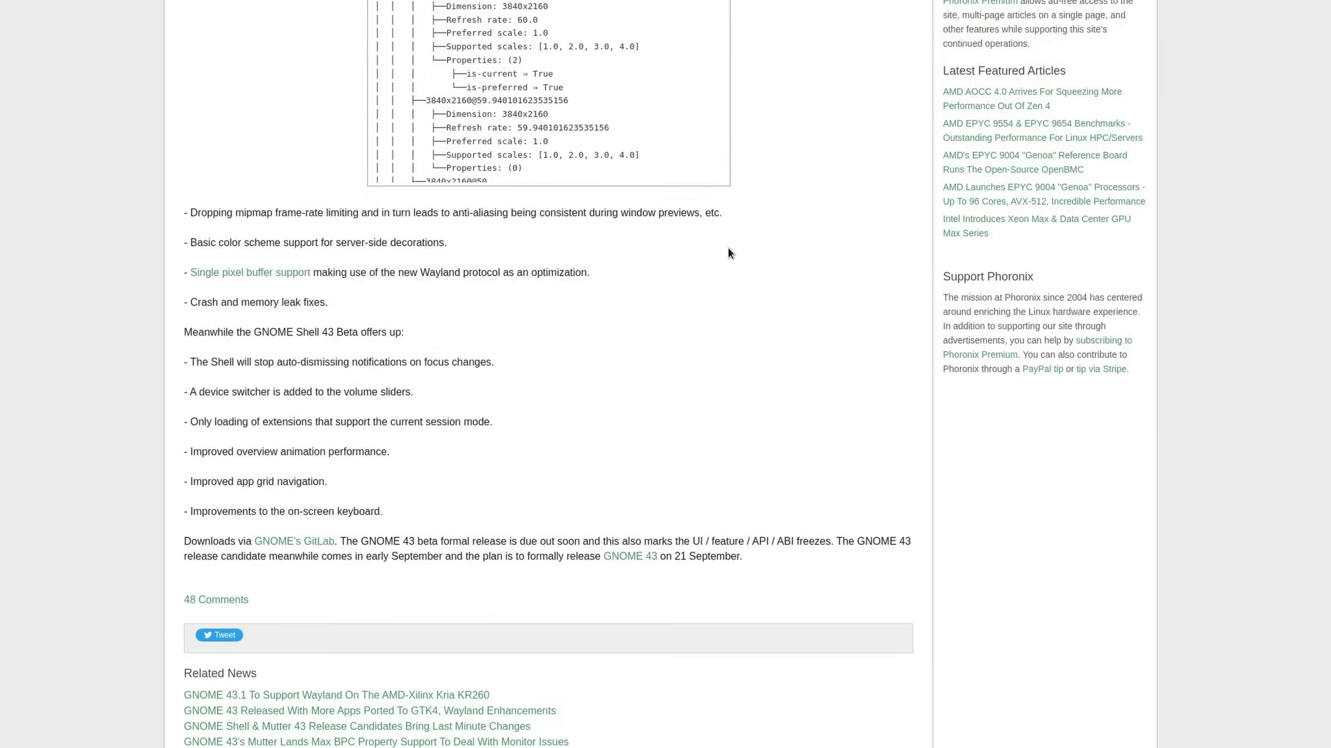
- Select the 'Support for multi-monitor direct scanout' line in the GNOME 43 beta article
scroll(up, 3)
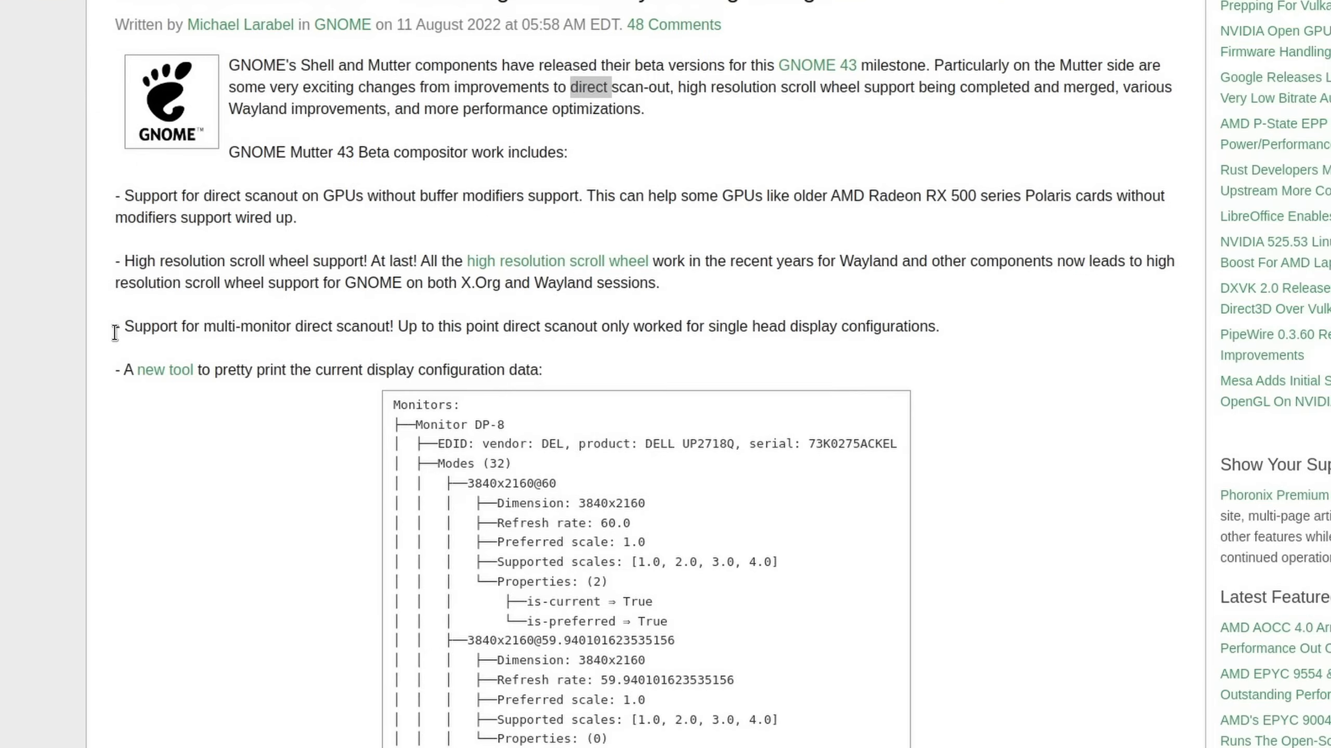
drag(123, 327, 736, 327)
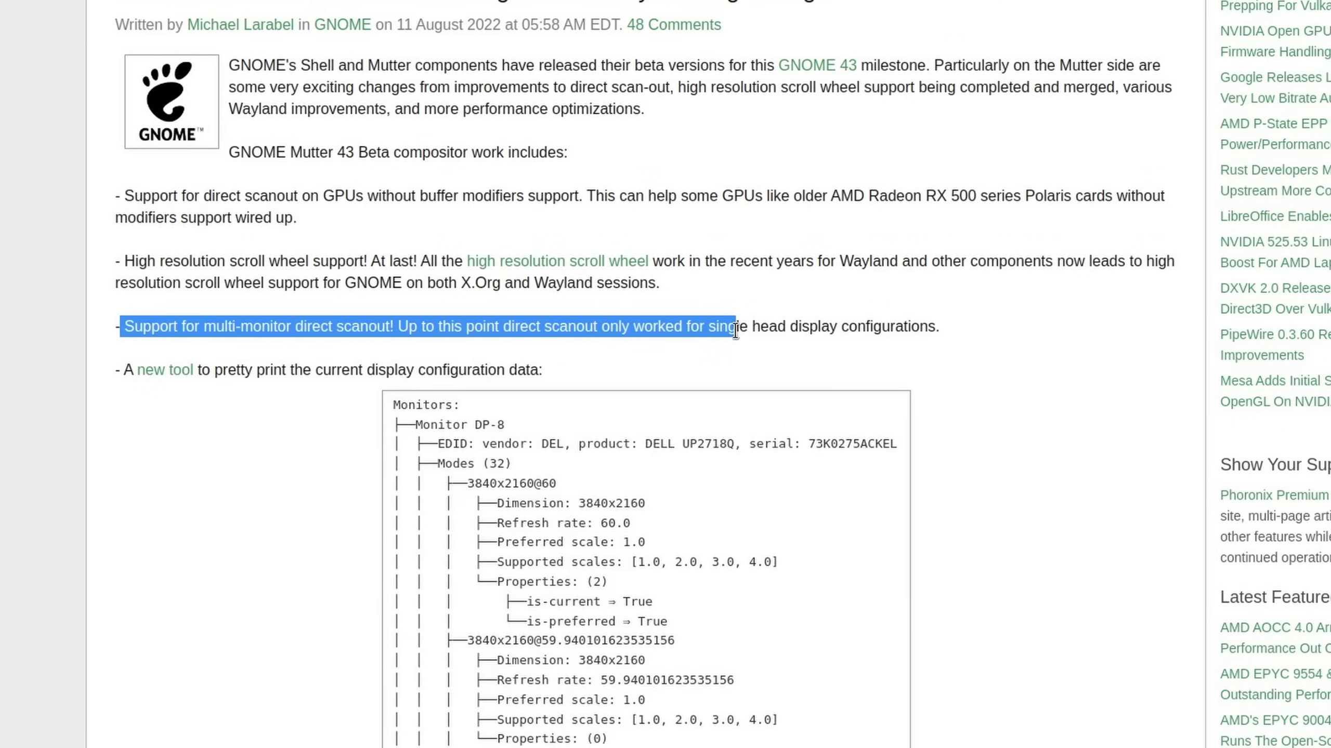
drag(736, 327, 937, 327)
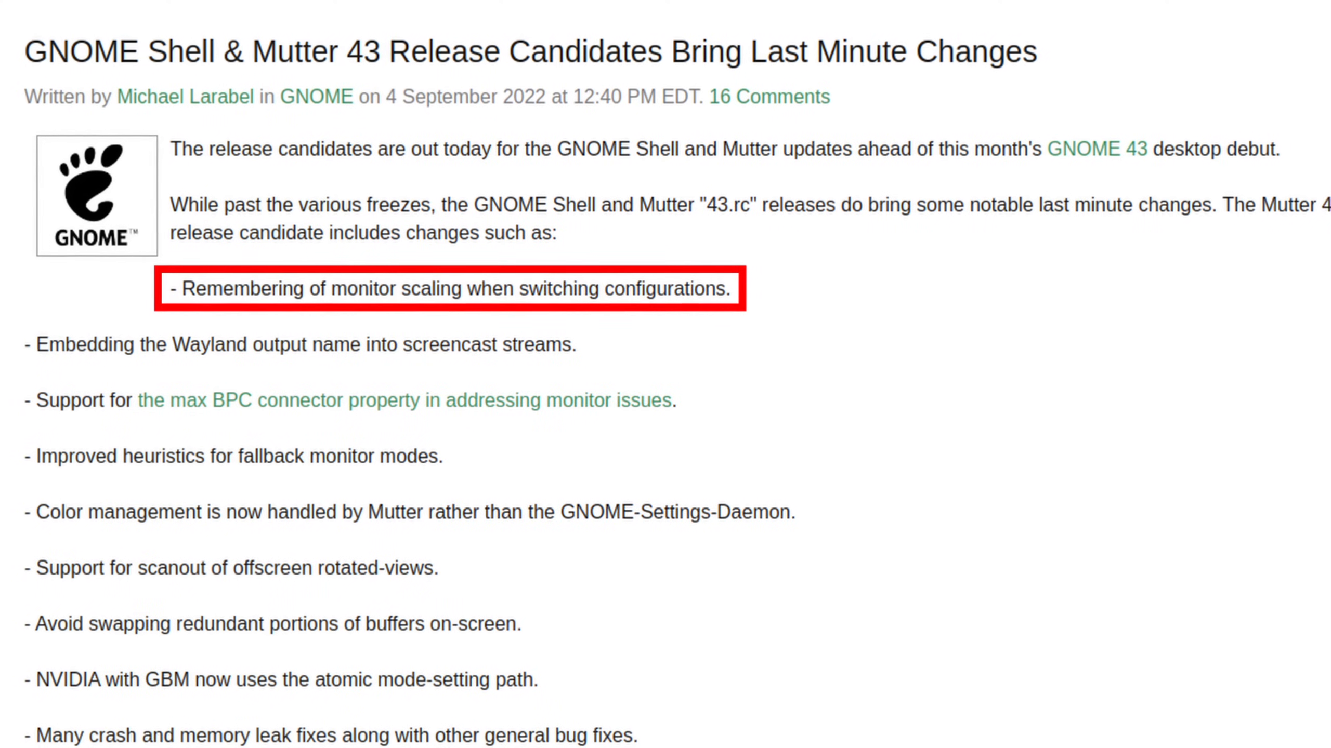
- Scroll through the release candidates article and highlight the PipeWire screencast regression note
scroll(down, 3)
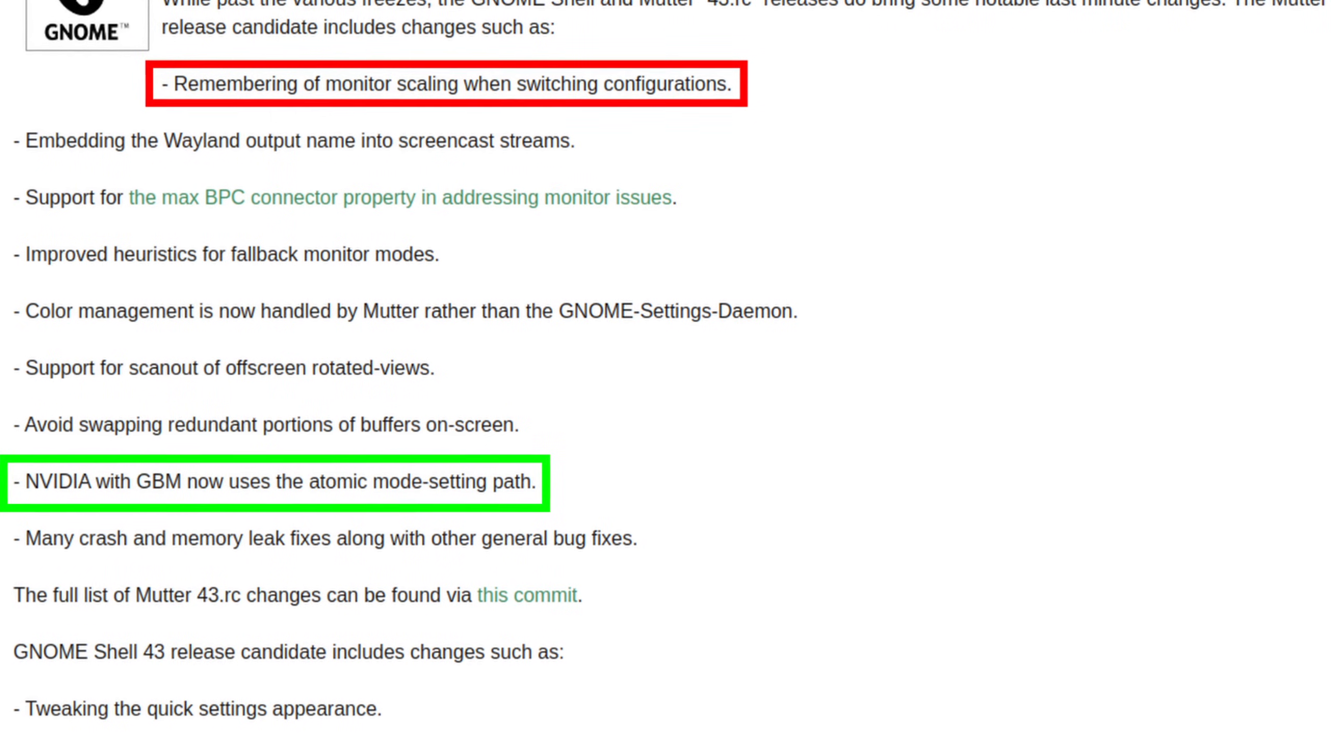
scroll(down, 3)
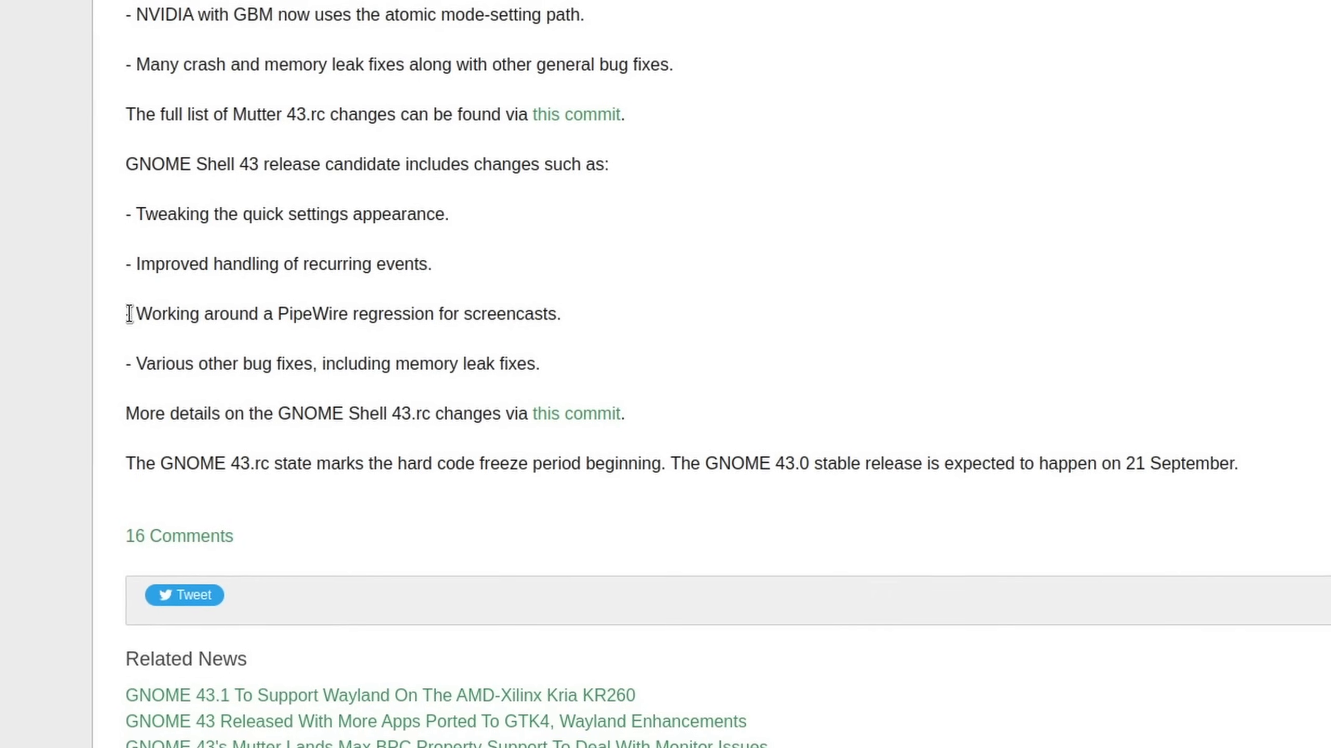
drag(131, 313, 509, 313)
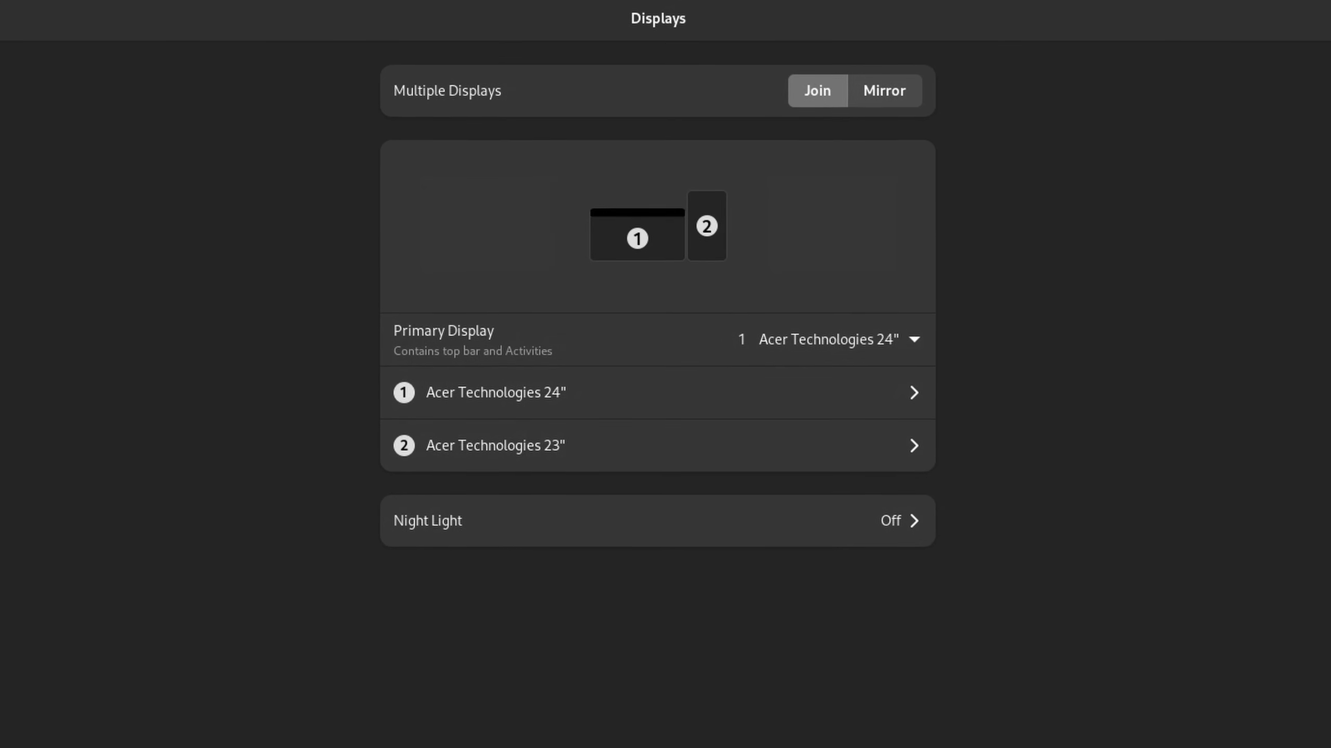
- Click the monitor list on the Displays page showing the two joined Acer monitors
click(494, 392)
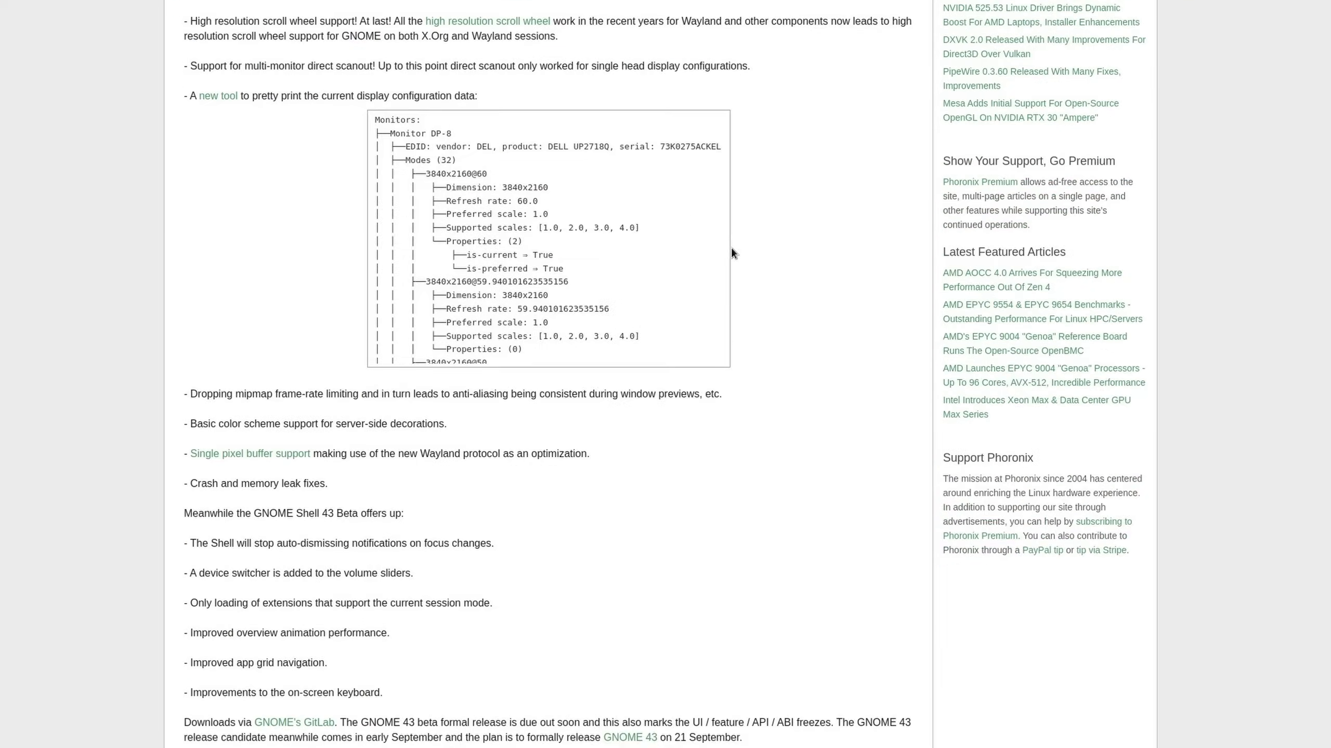
- Switch back to the GNOME 43 beta article's Mutter and Shell change list
click(1289, 8)
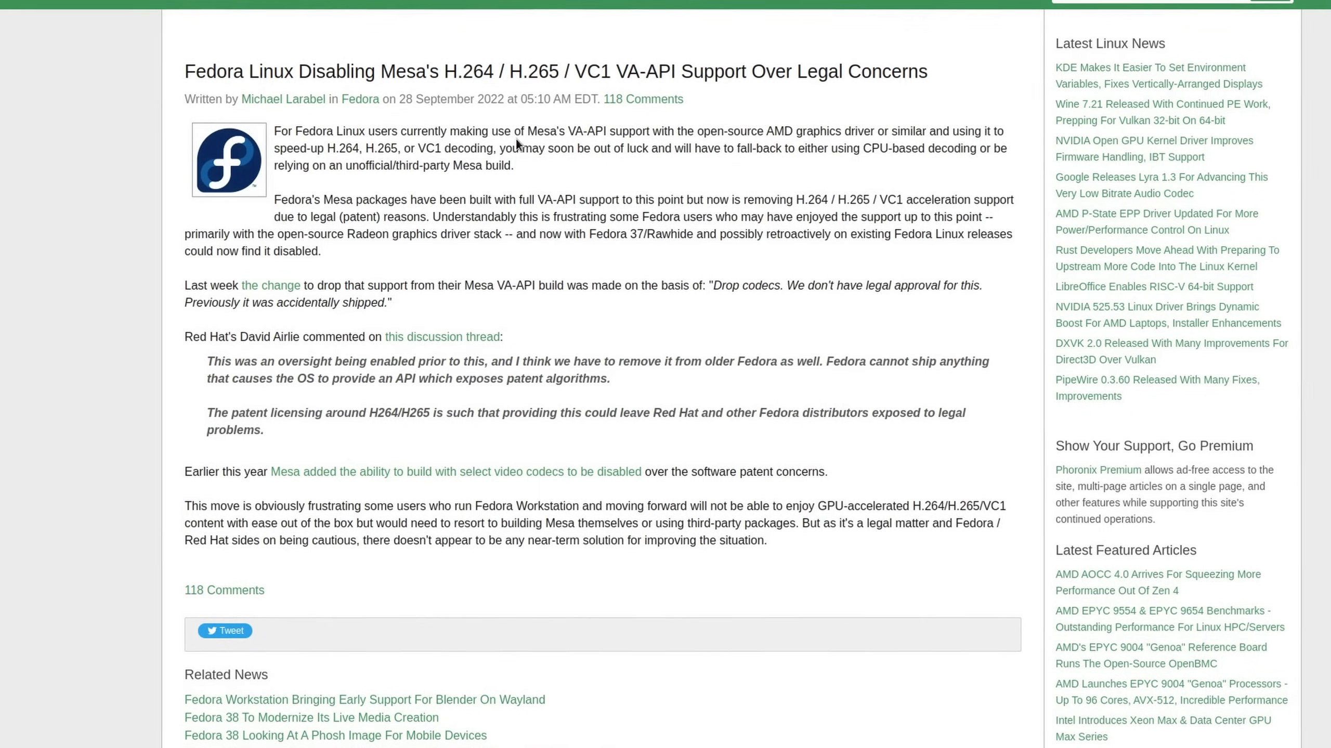
- Highlight 'H.264, H.265, or VC1 decoding' in the Fedora Mesa VA-API article
double_click(331, 146)
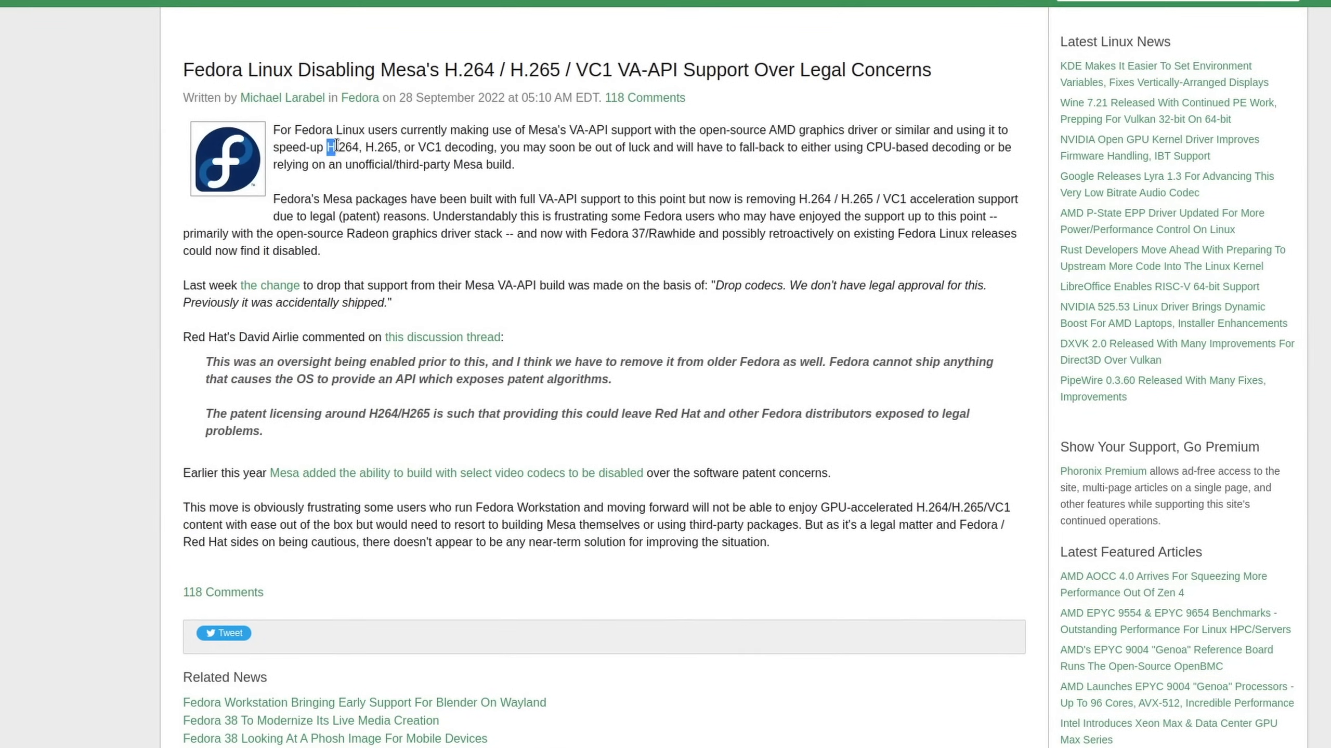
drag(325, 146, 443, 146)
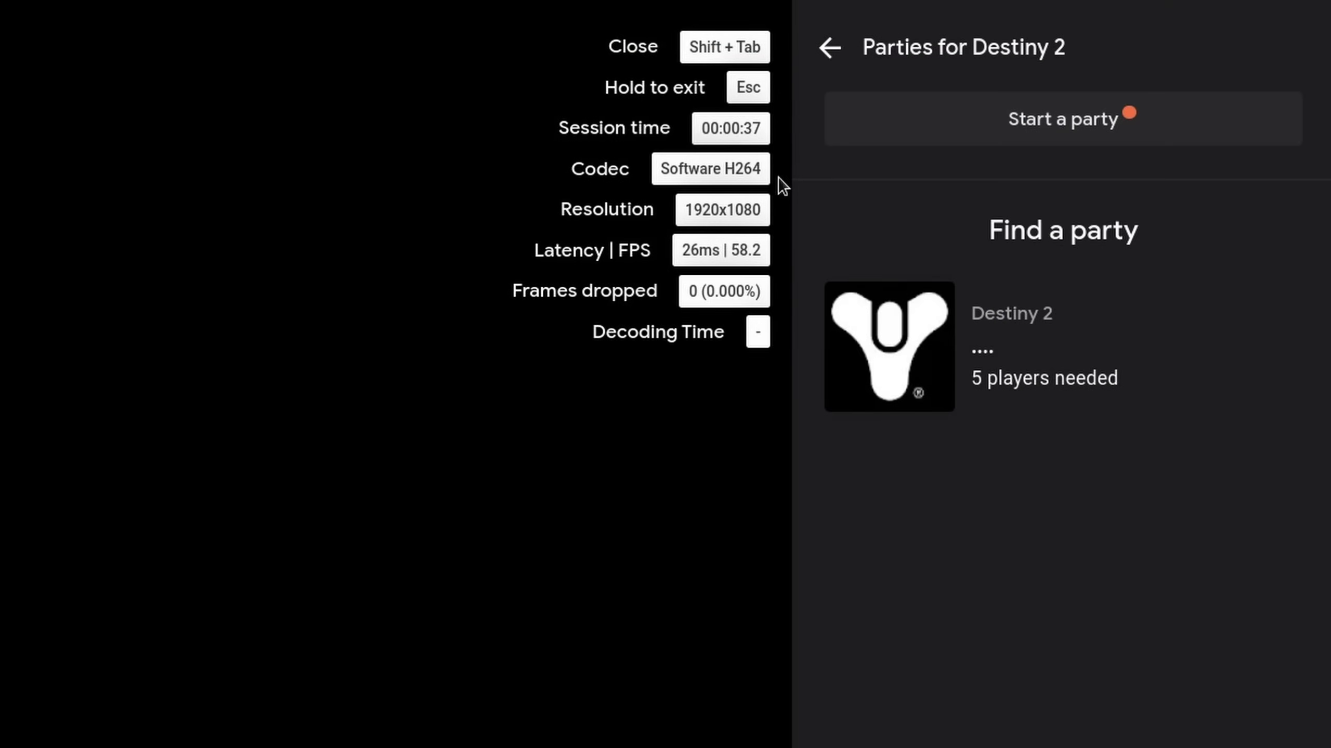
mouse_move(689, 272)
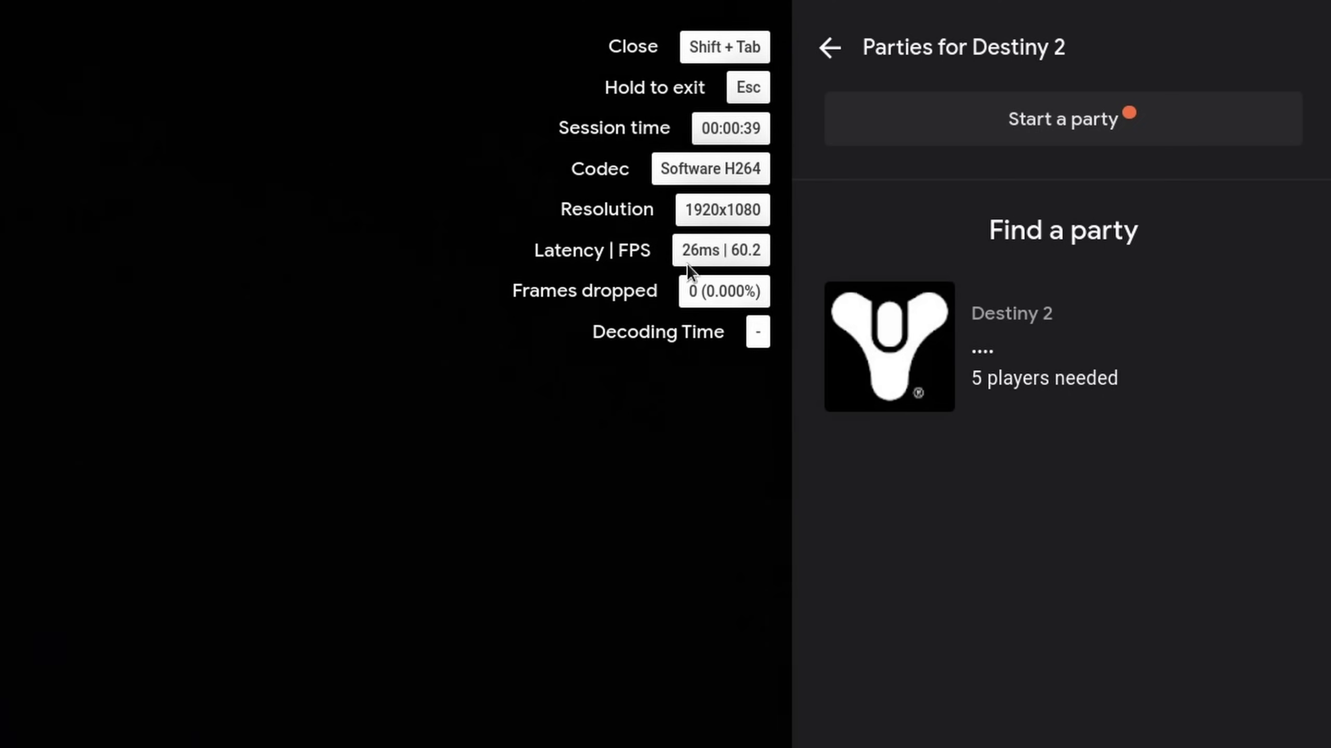